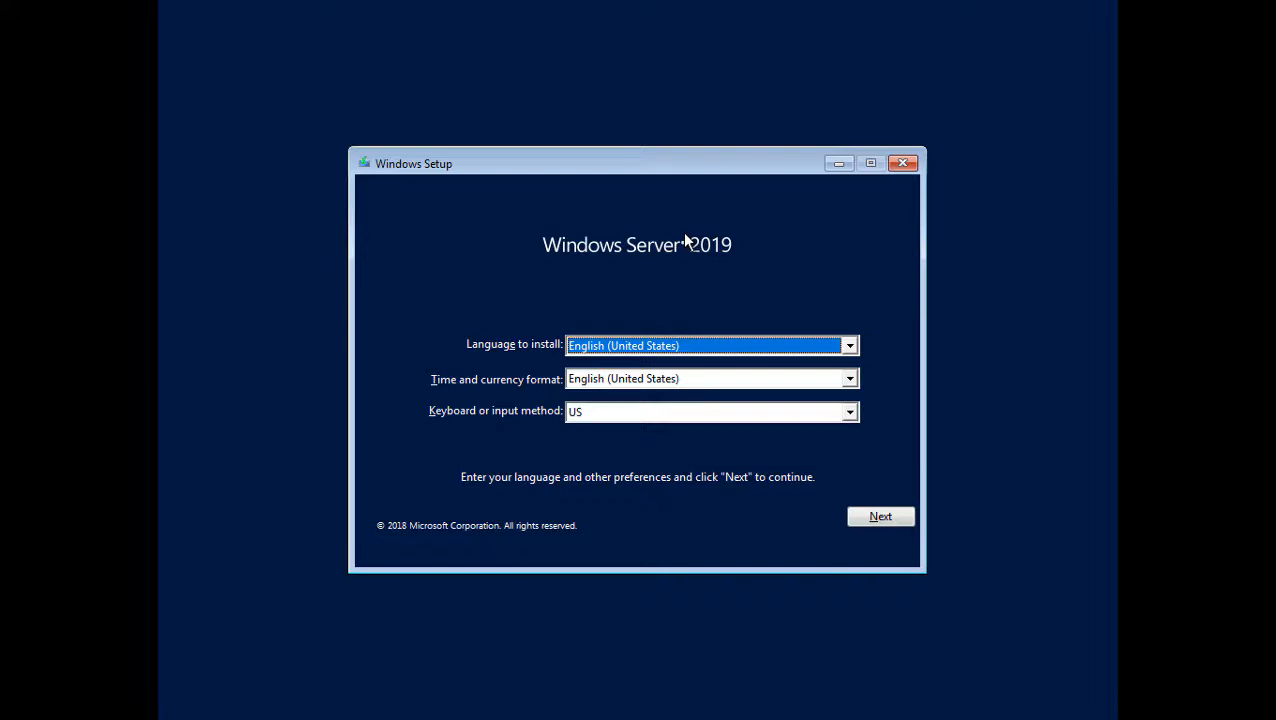
mouse_move(696, 422)
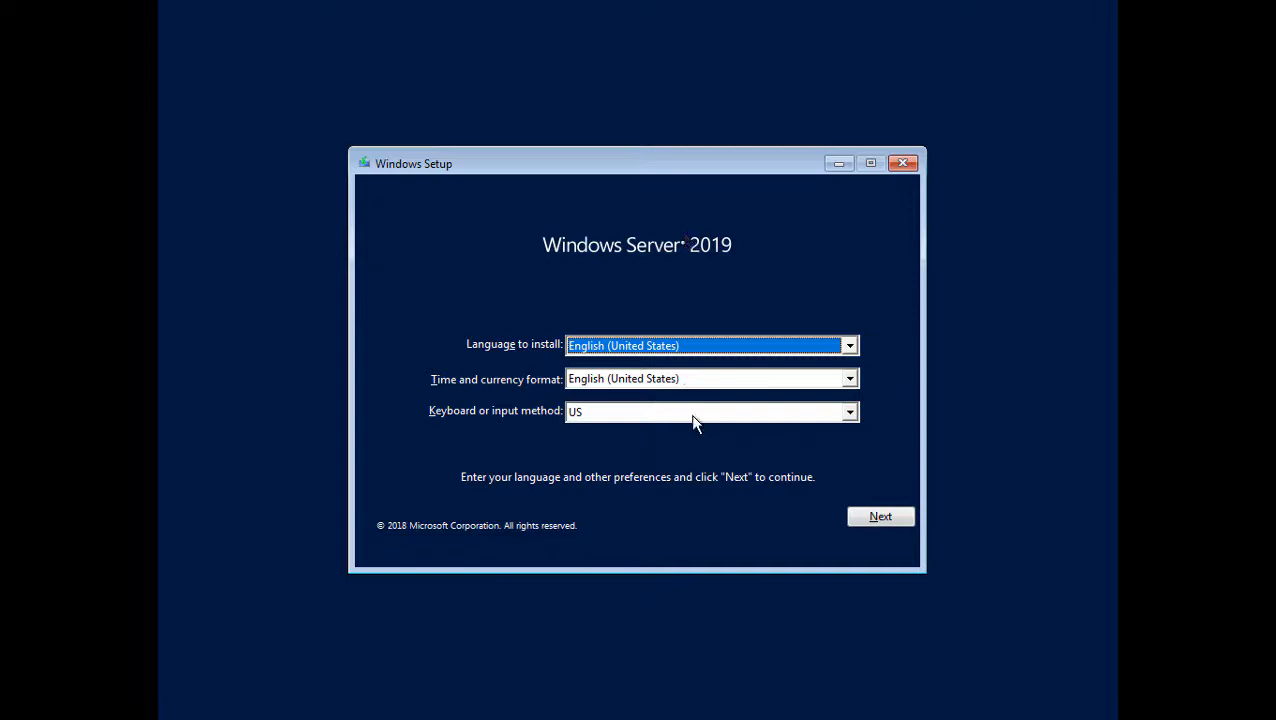
mouse_move(754, 481)
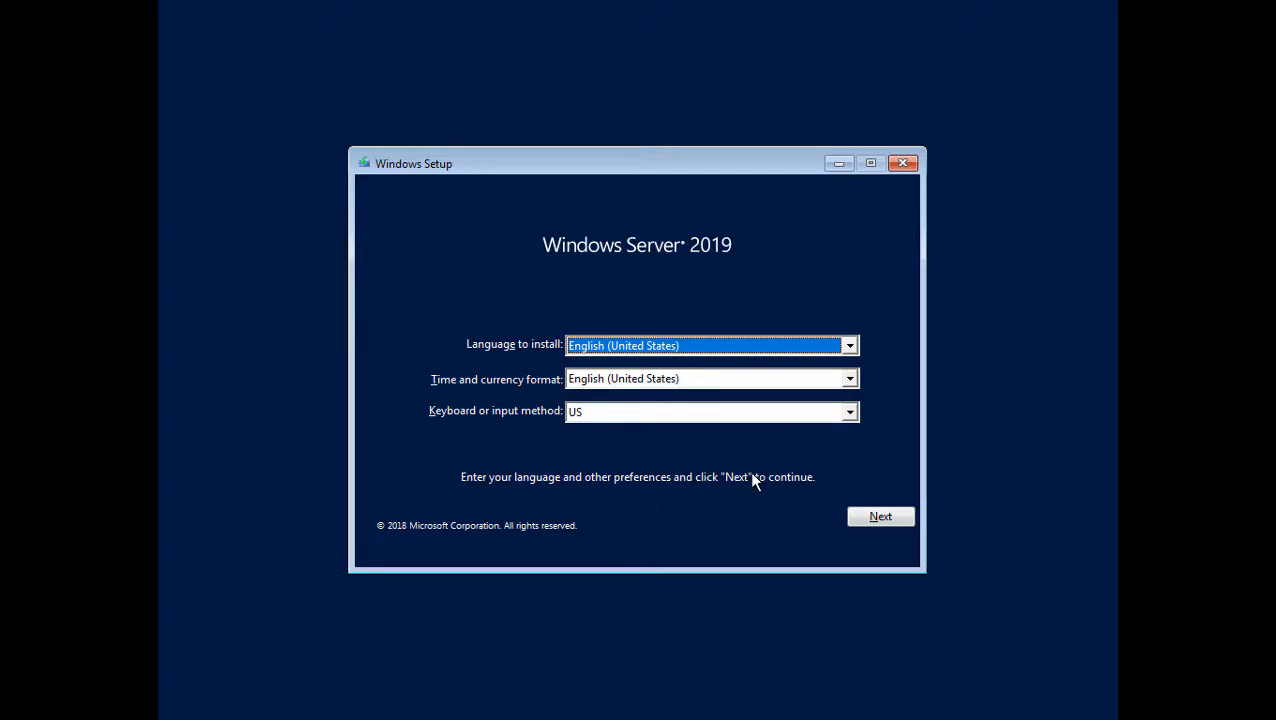
mouse_move(770, 500)
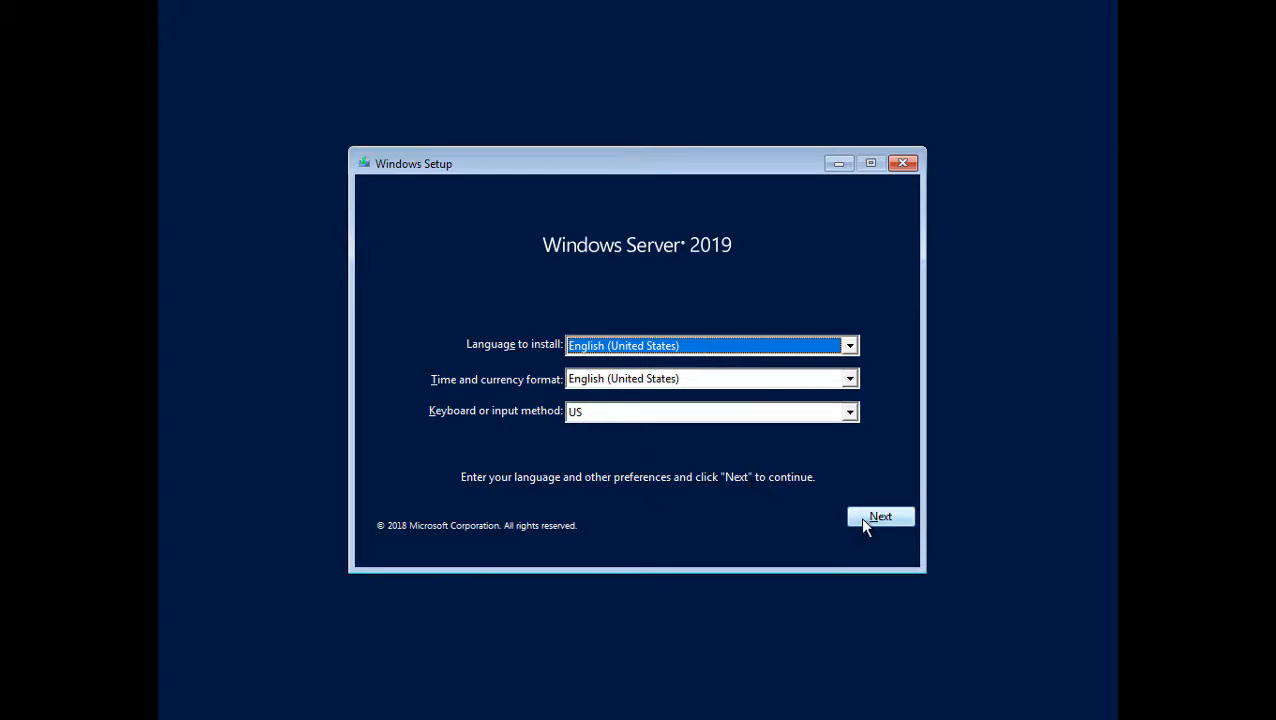
Step: Skip setup via Repair your computer and open Troubleshoot's Command Prompt
click(880, 516)
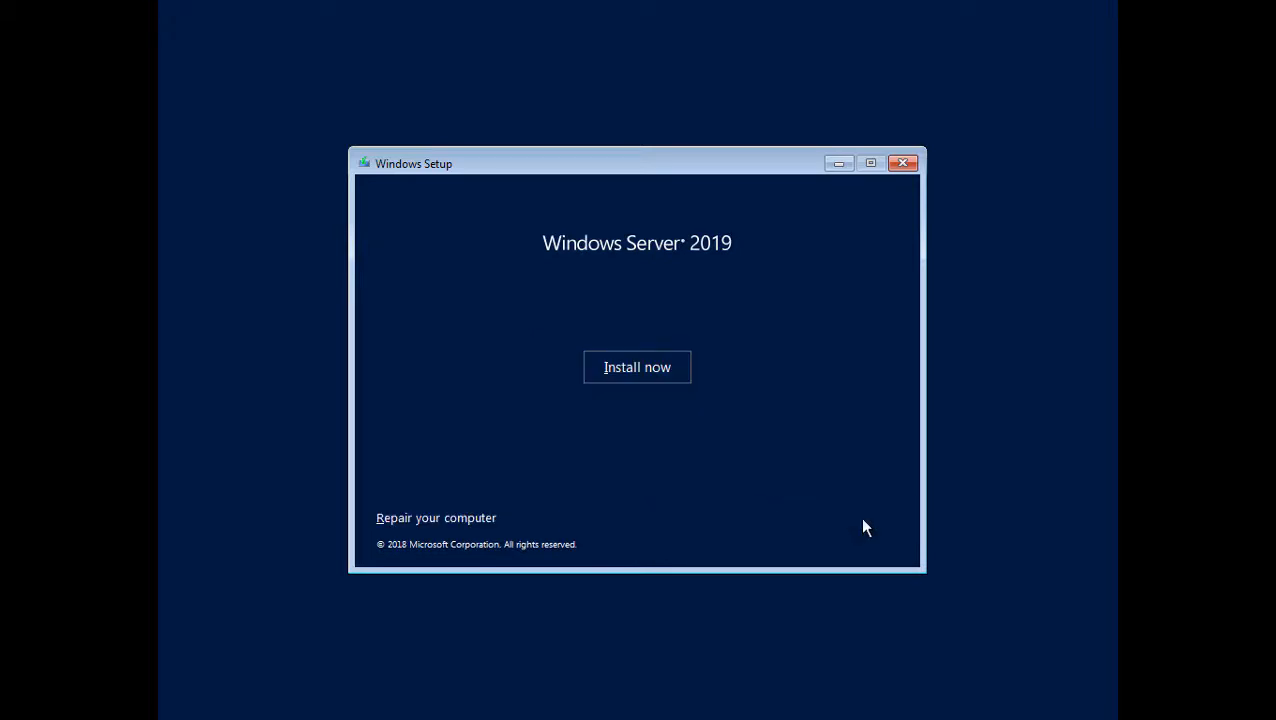
mouse_move(470, 525)
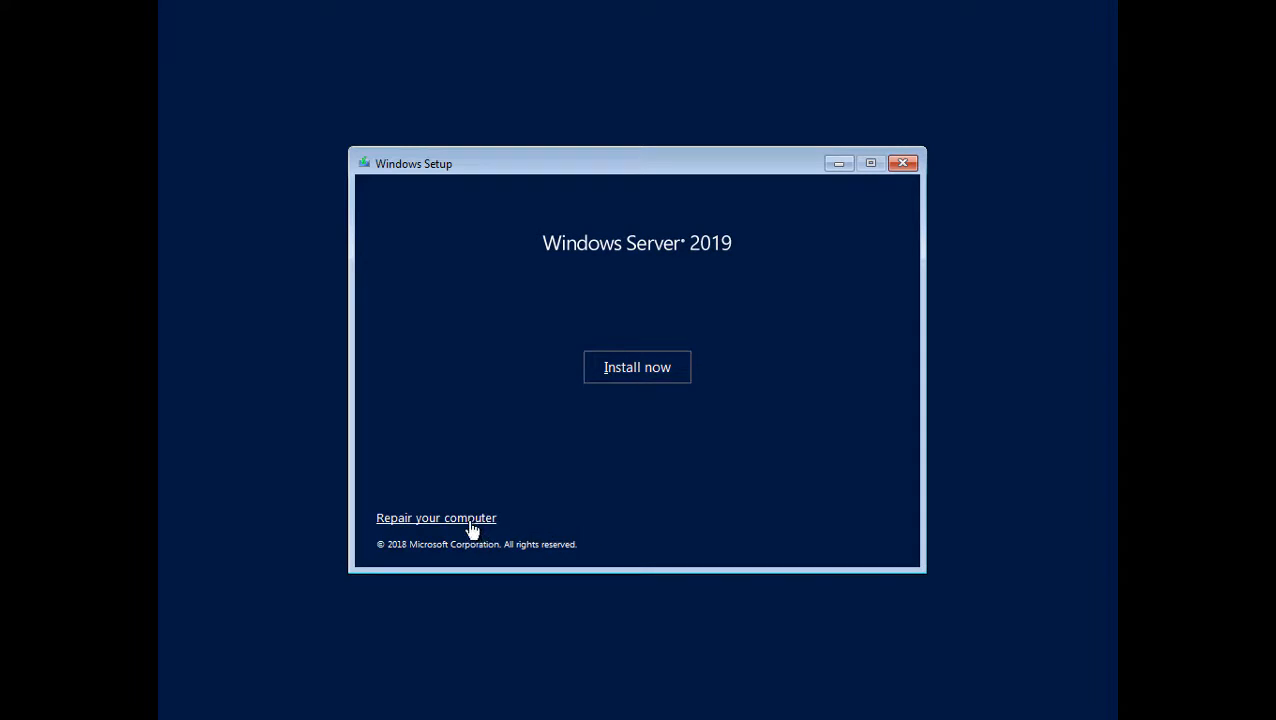
click(436, 517)
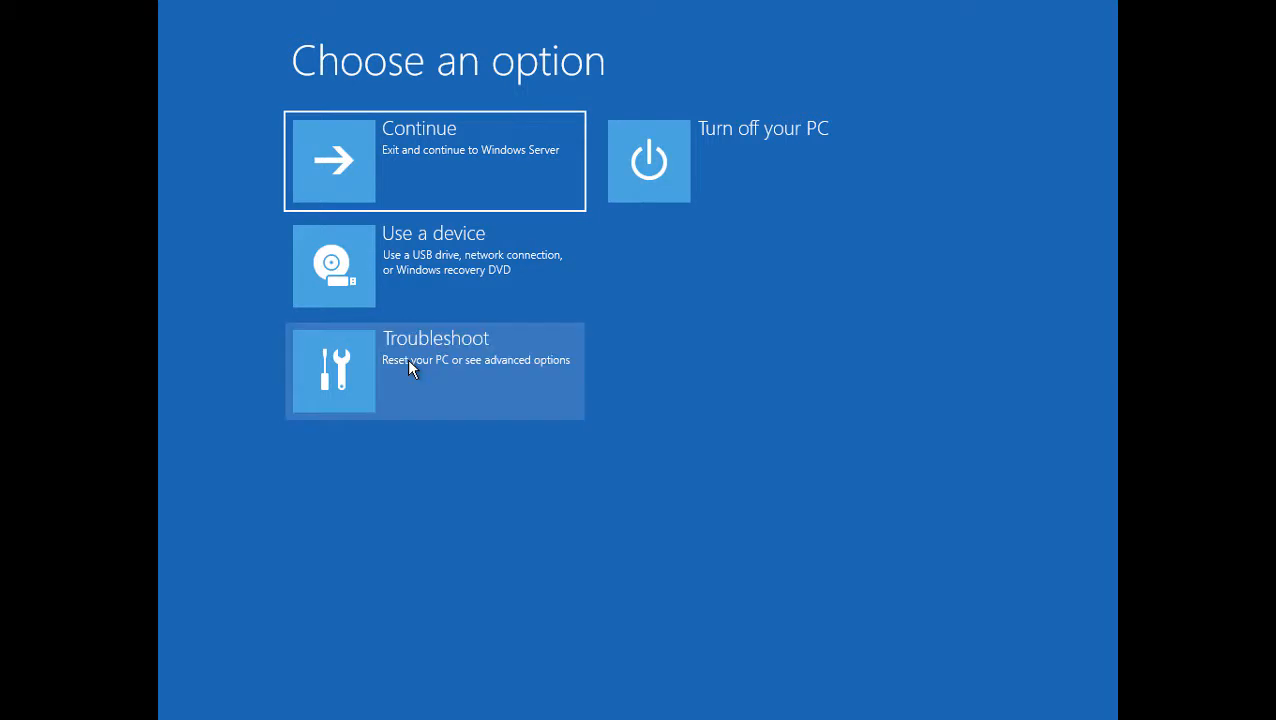
click(434, 371)
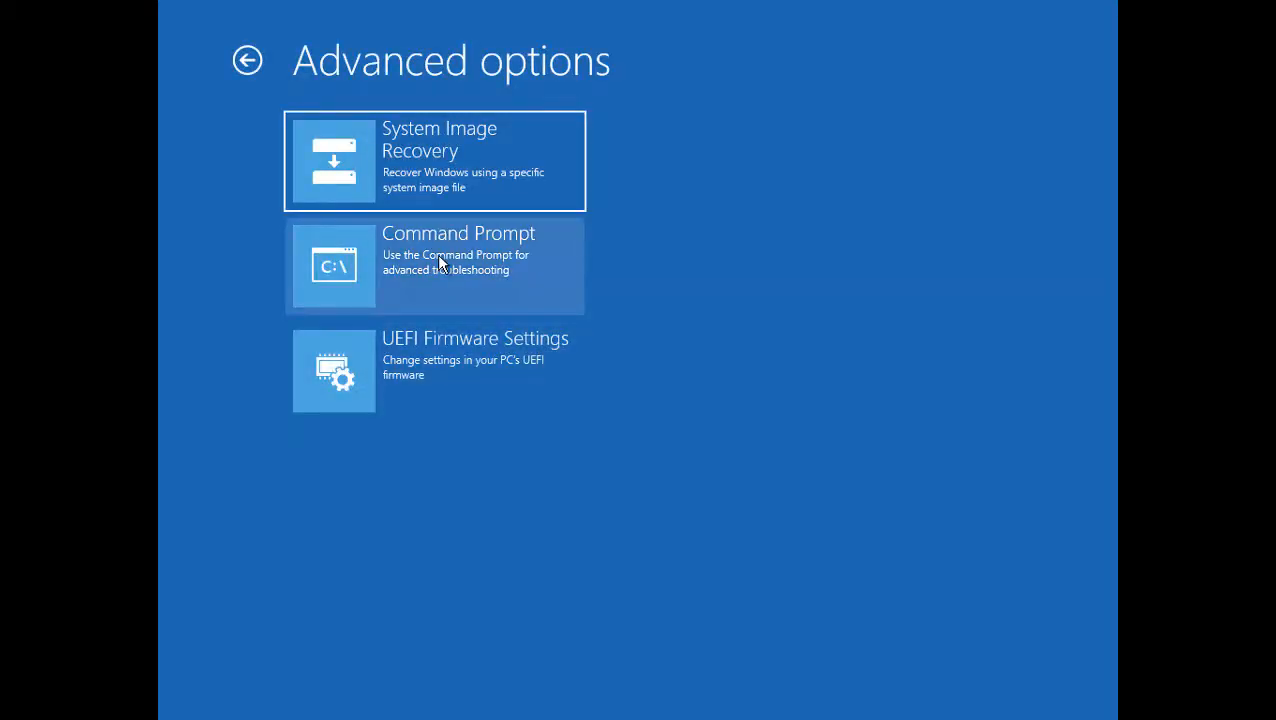
click(434, 265)
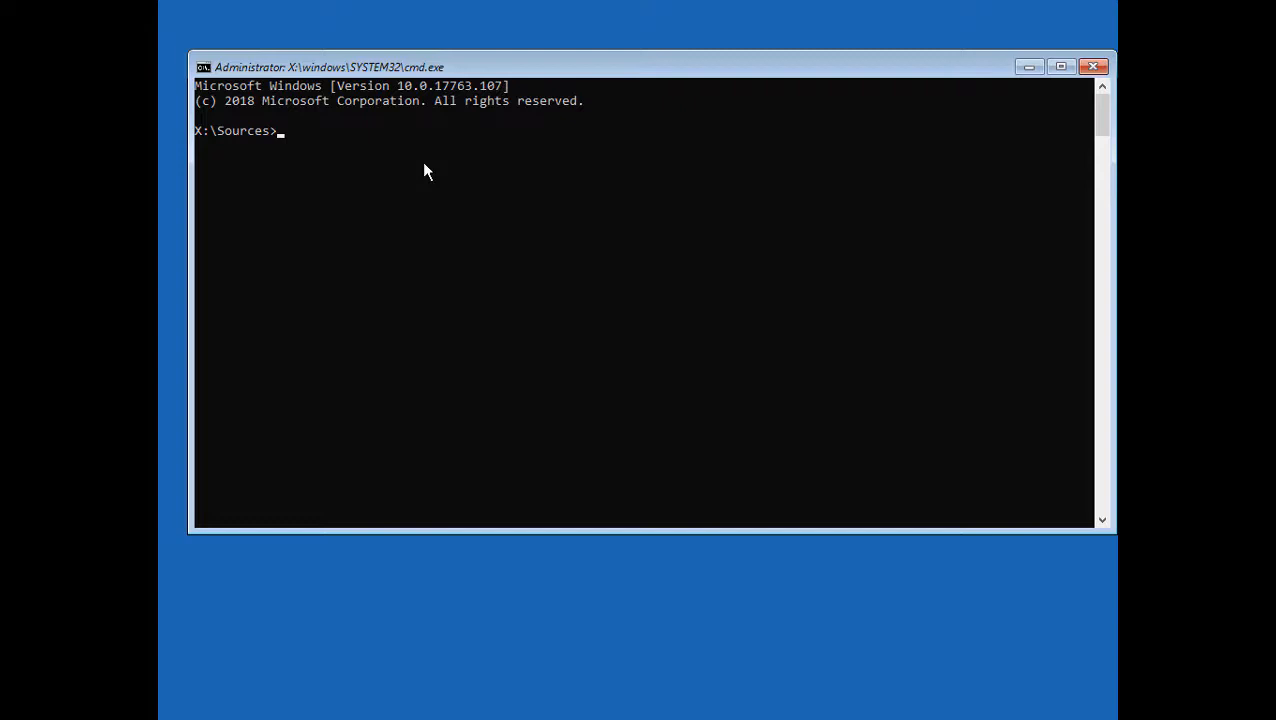
Step: Run bcdedit /set {bootmgr} displaybootmenu yes to show the boot menu at startup
text(bcdedit /s)
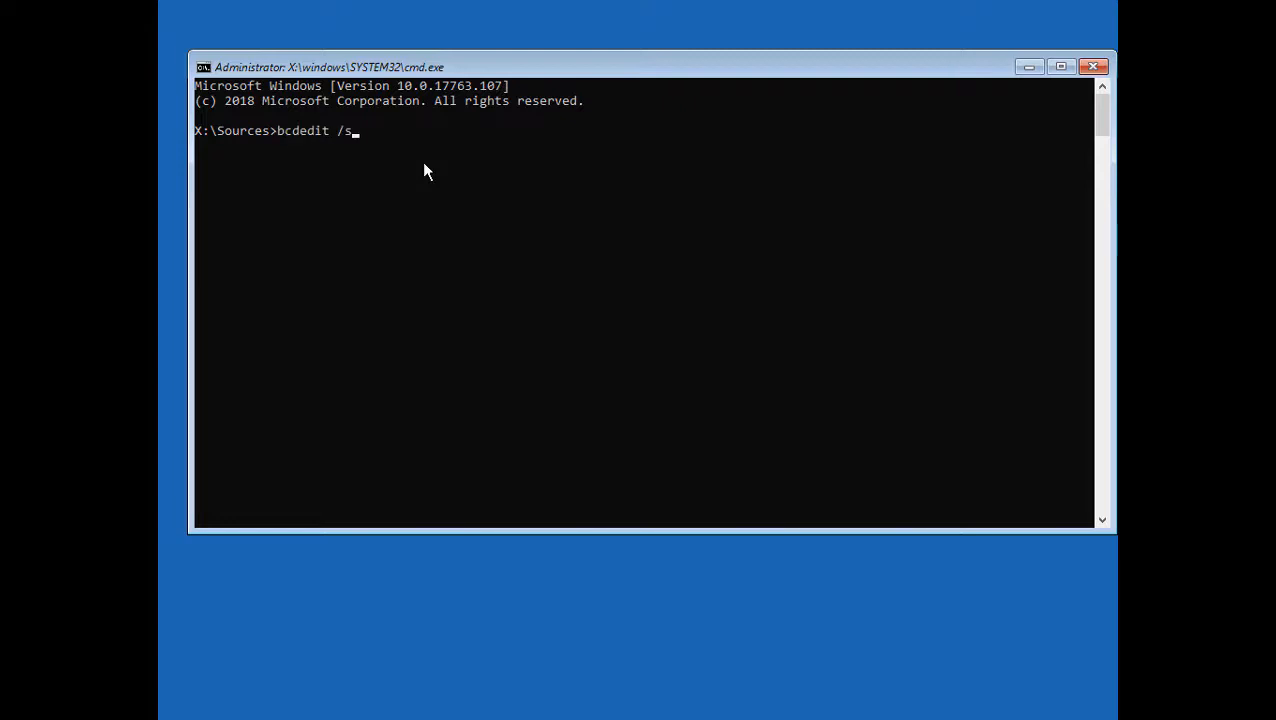
text(et)
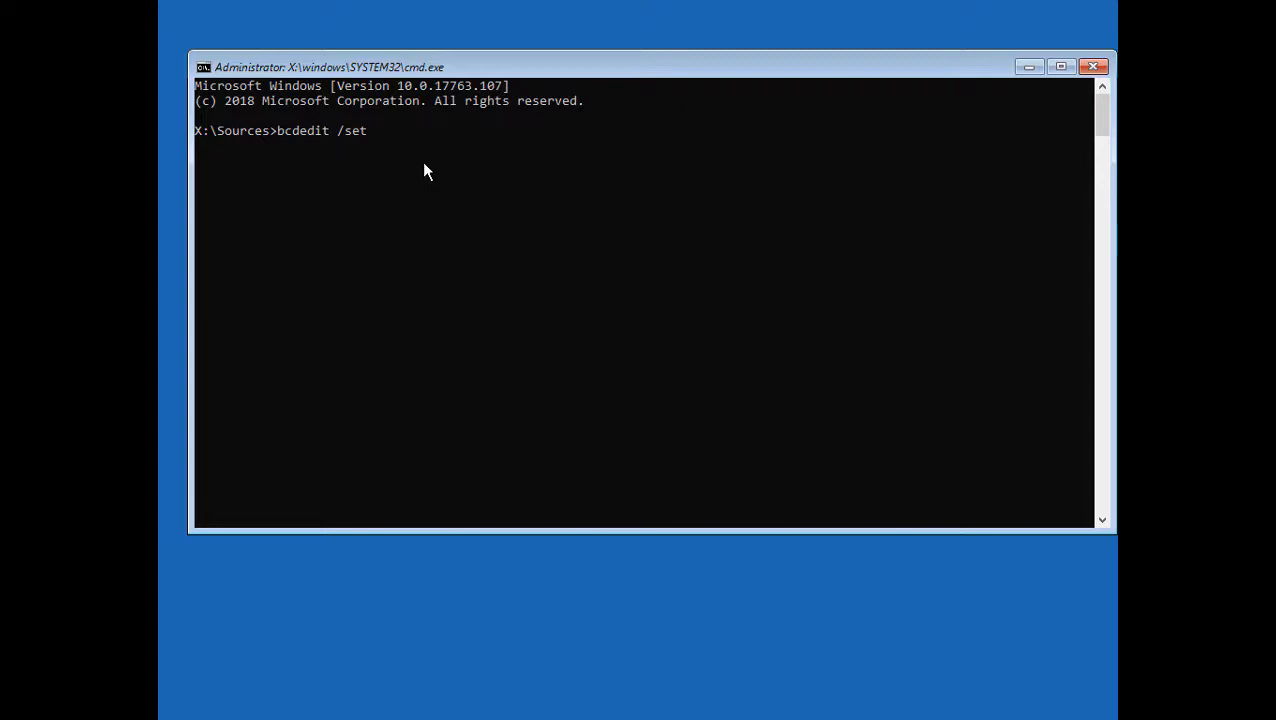
text({b)
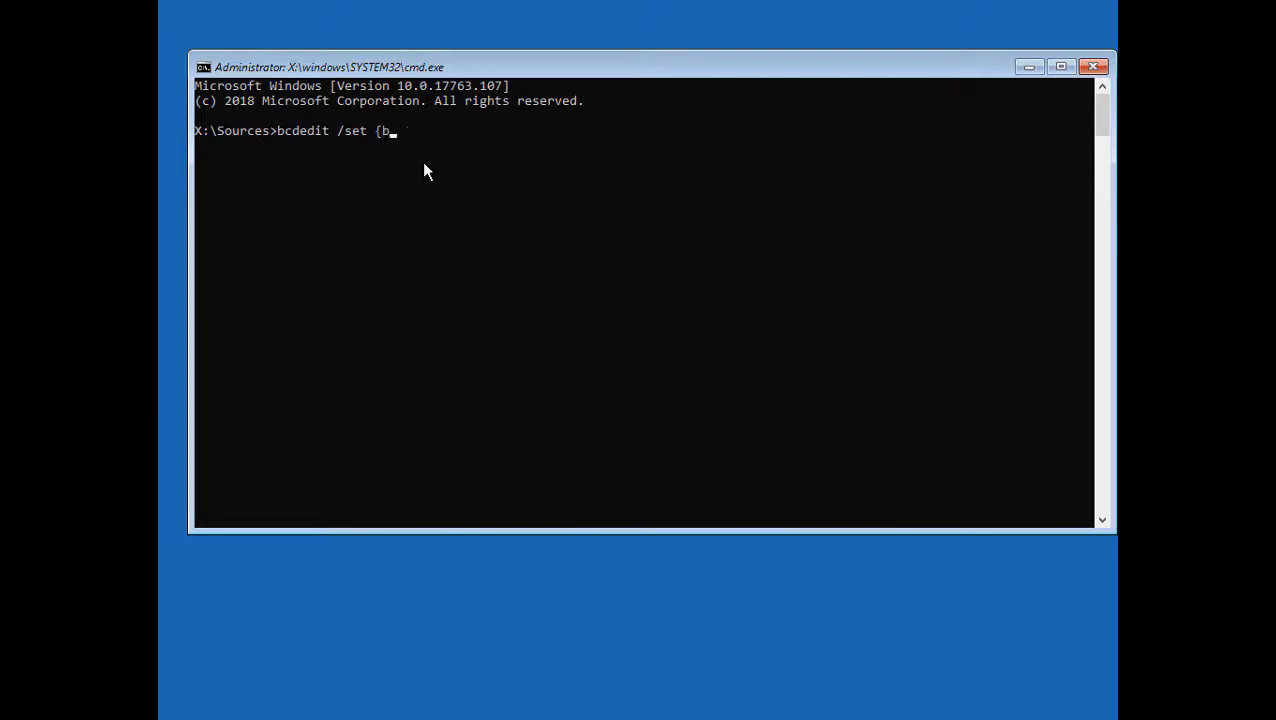
text(ootmgr)
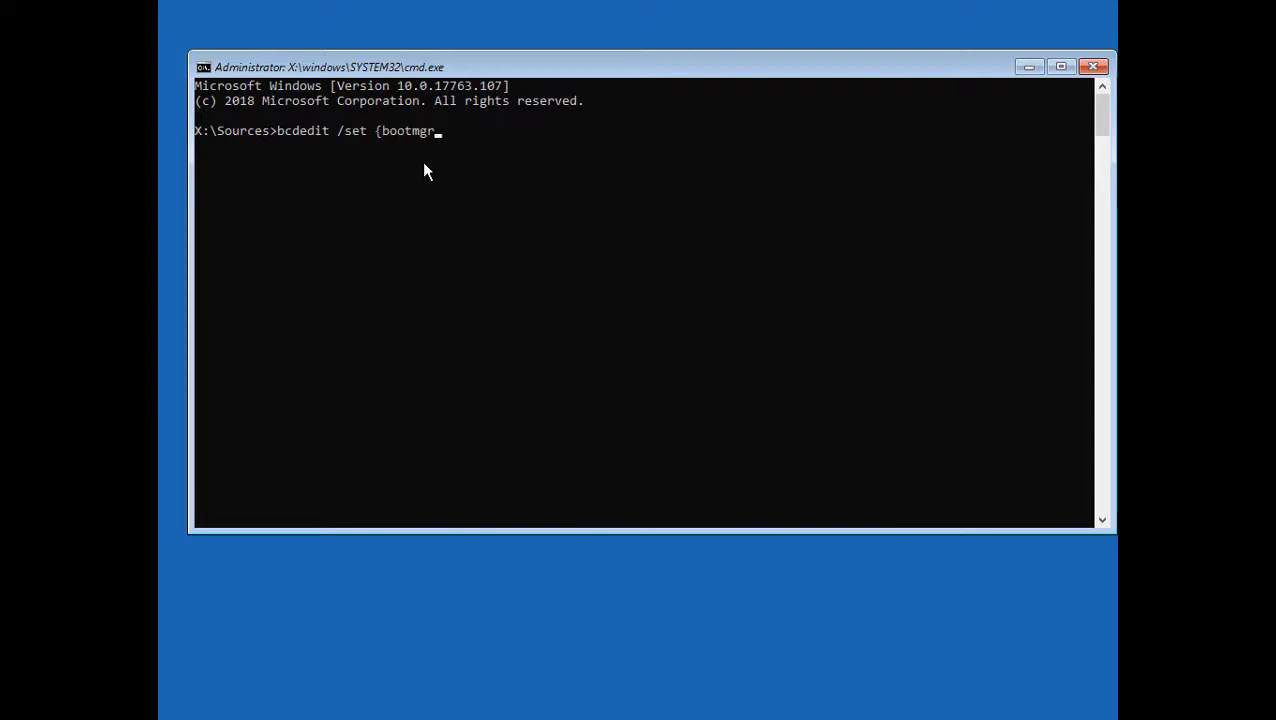
text(})
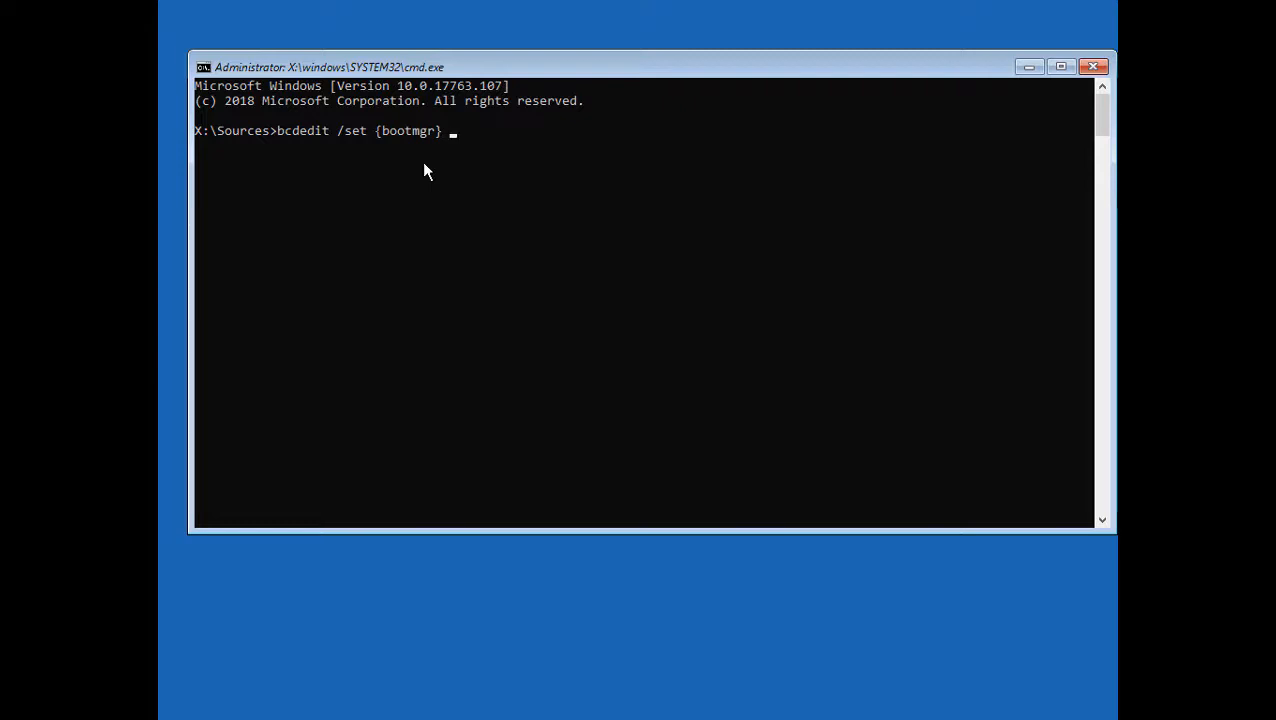
text(displayboot)
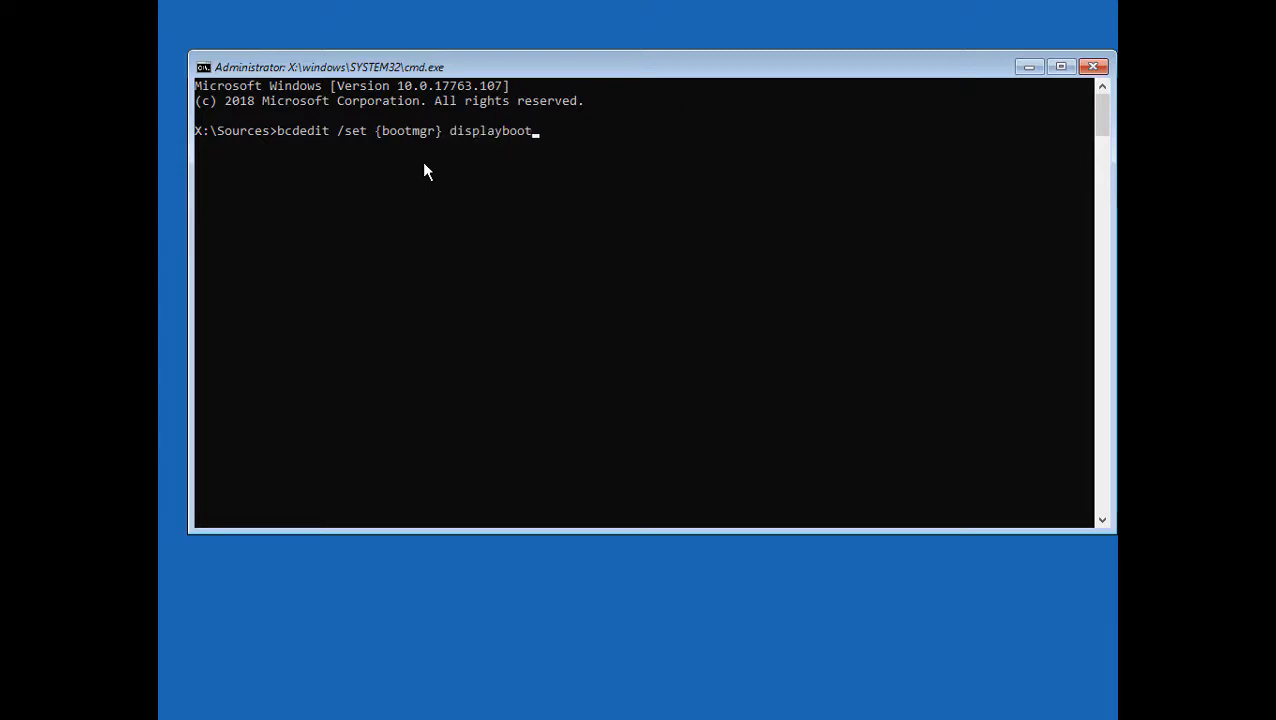
text(menu yes)
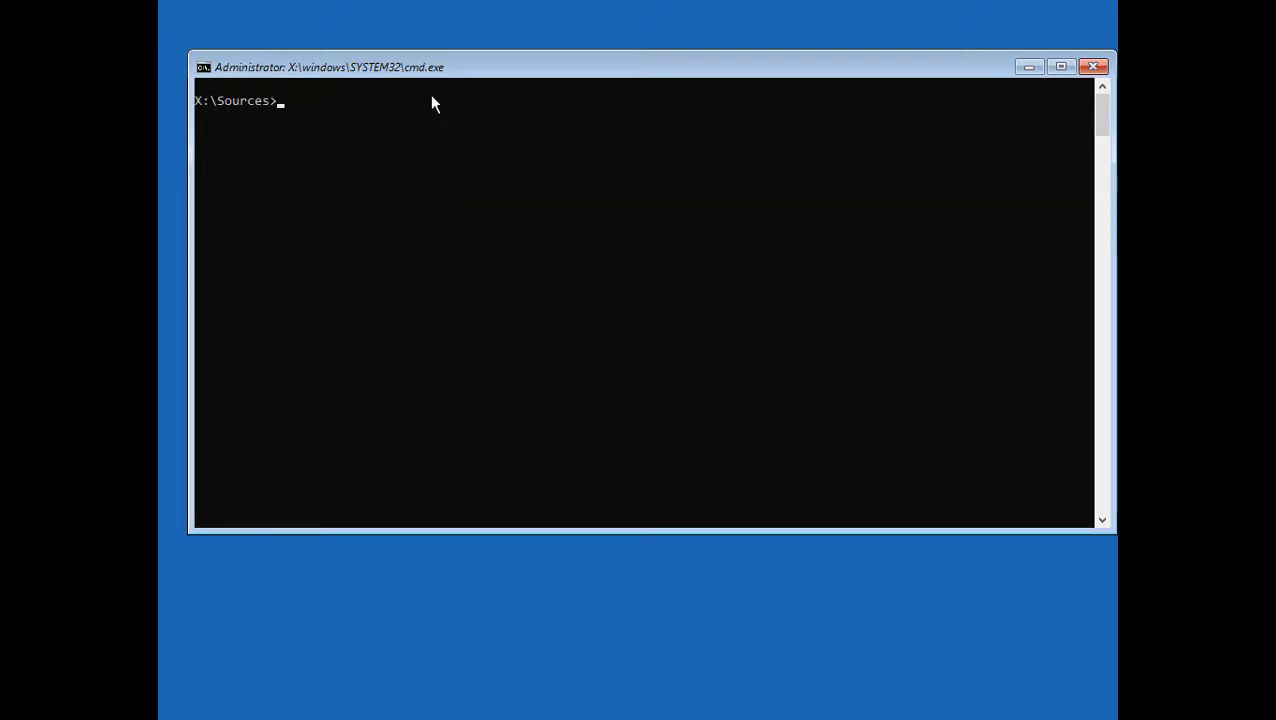
Step: Set the boot manager timeout to 15 with bcdedit, then exit the Command Prompt
text(bcdedit /set {bootmgr} displaybootmenu yes)
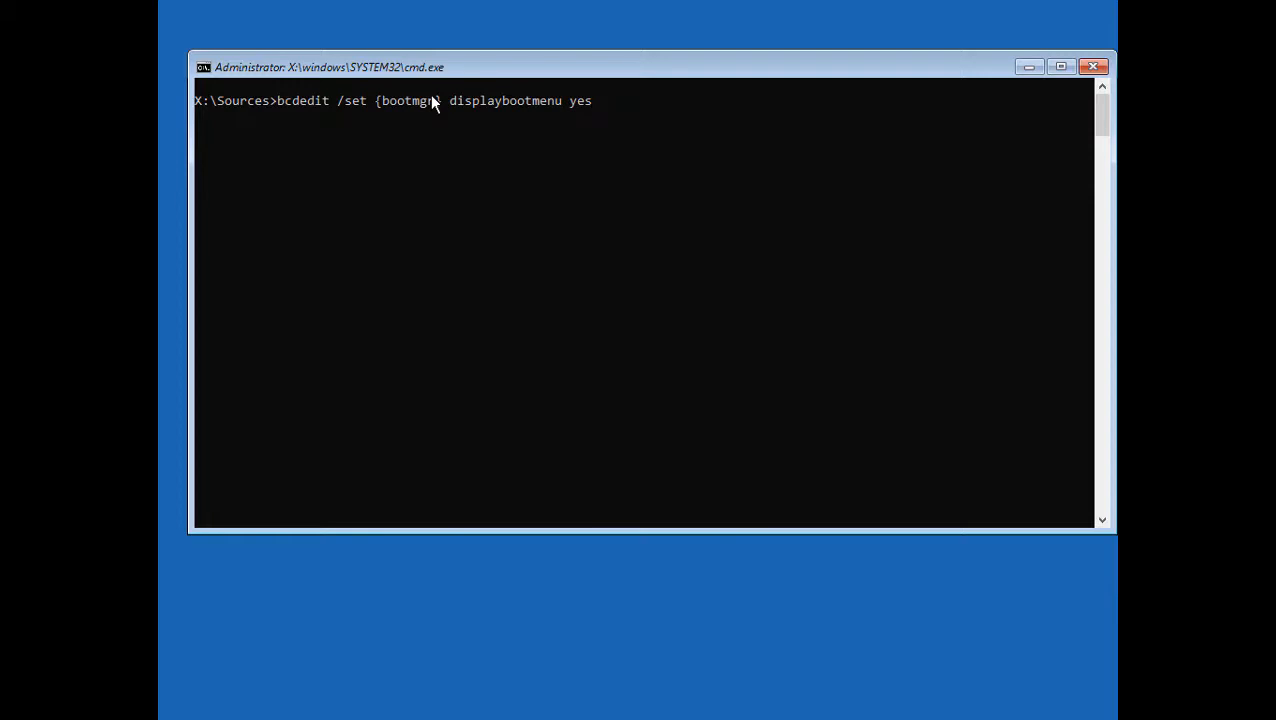
key(backspace)
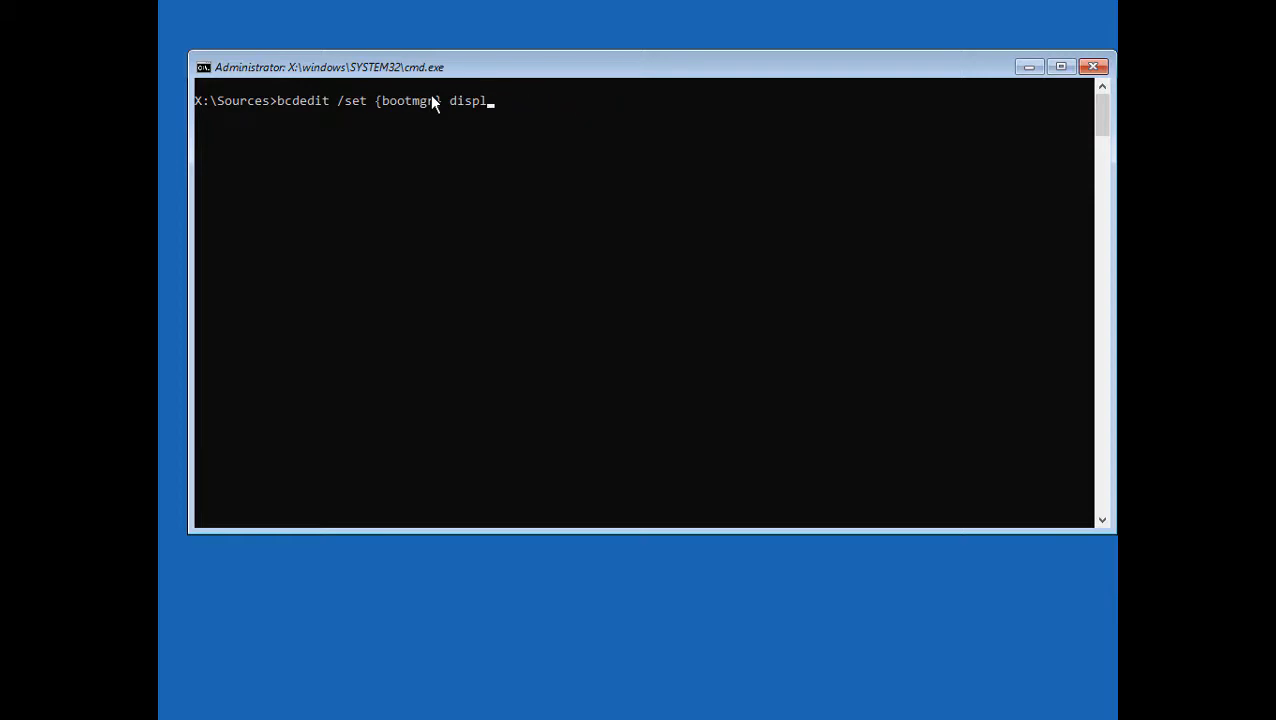
key(backspace)
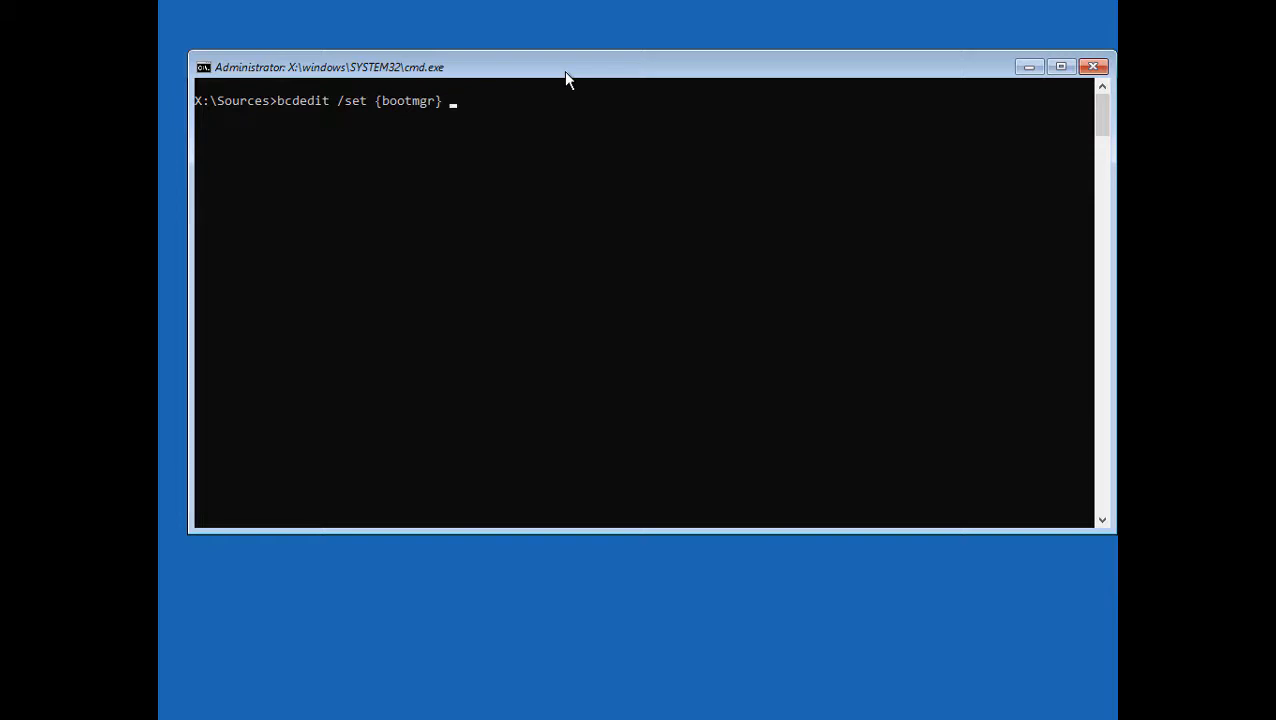
text(timeout1)
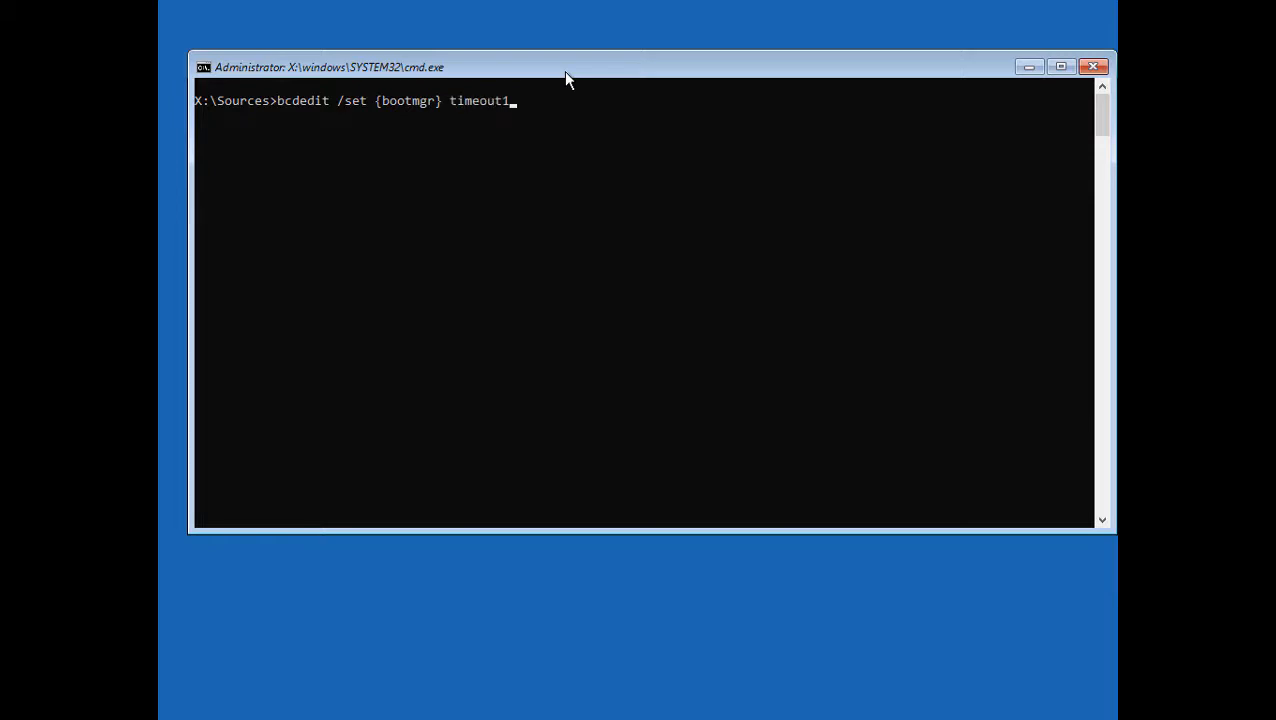
text(5)
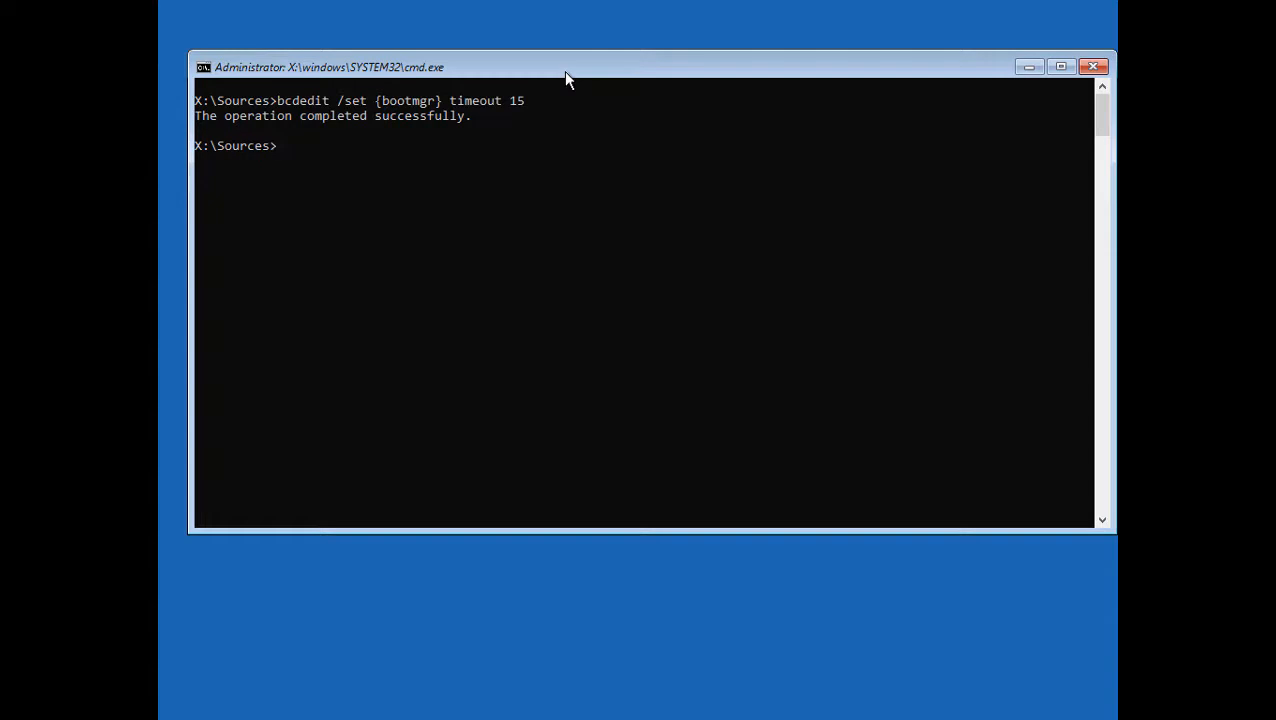
text(exit)
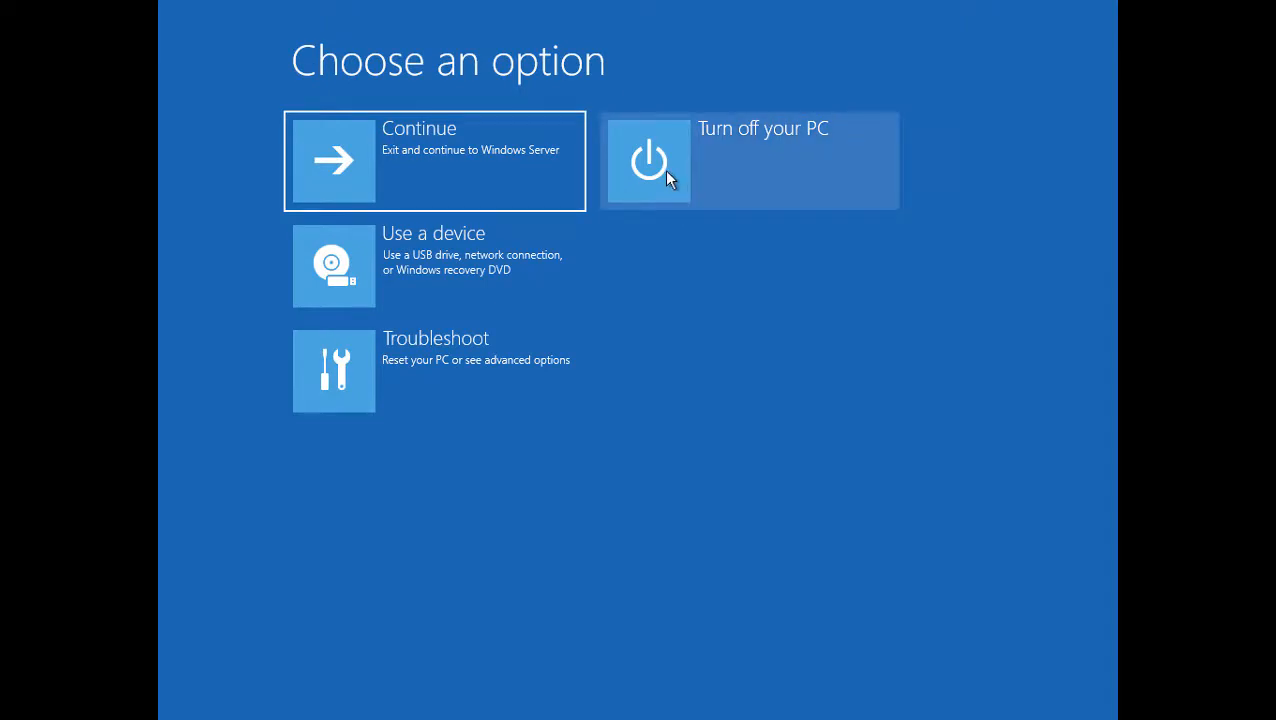
Step: Turn off the Windows Server 2019 VM and review its firmware boot order in Settings
click(649, 160)
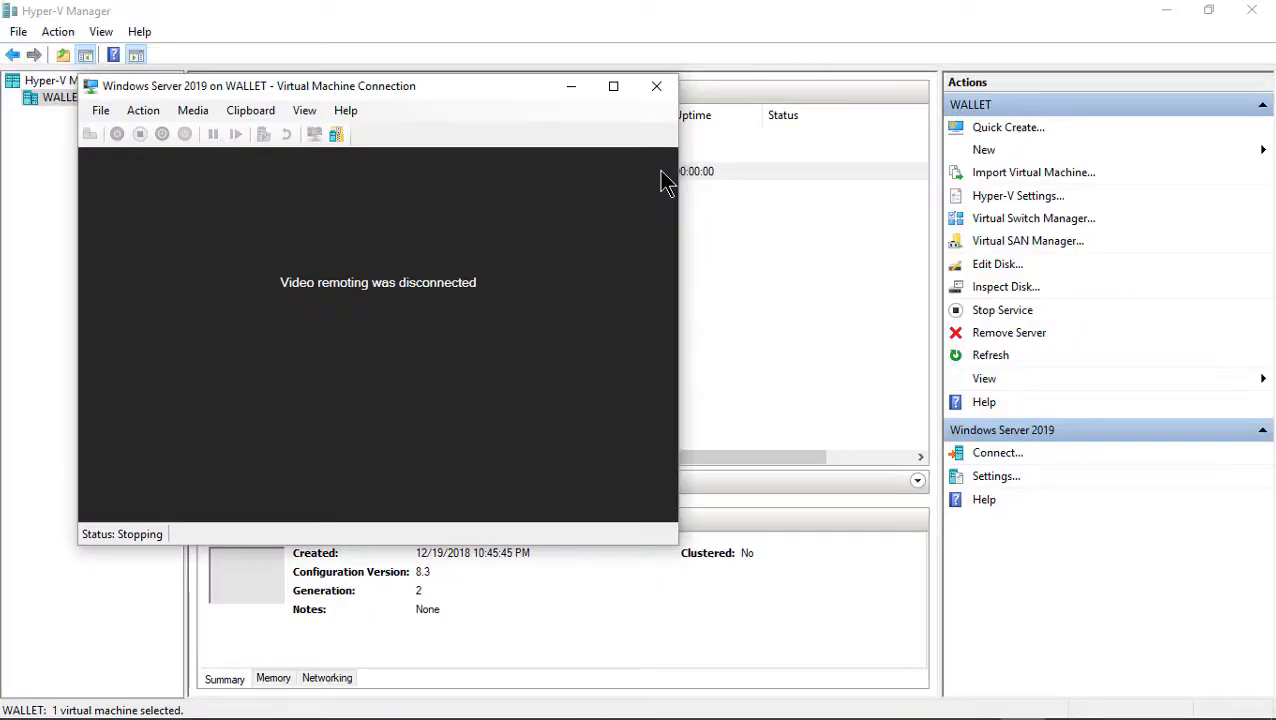
click(100, 110)
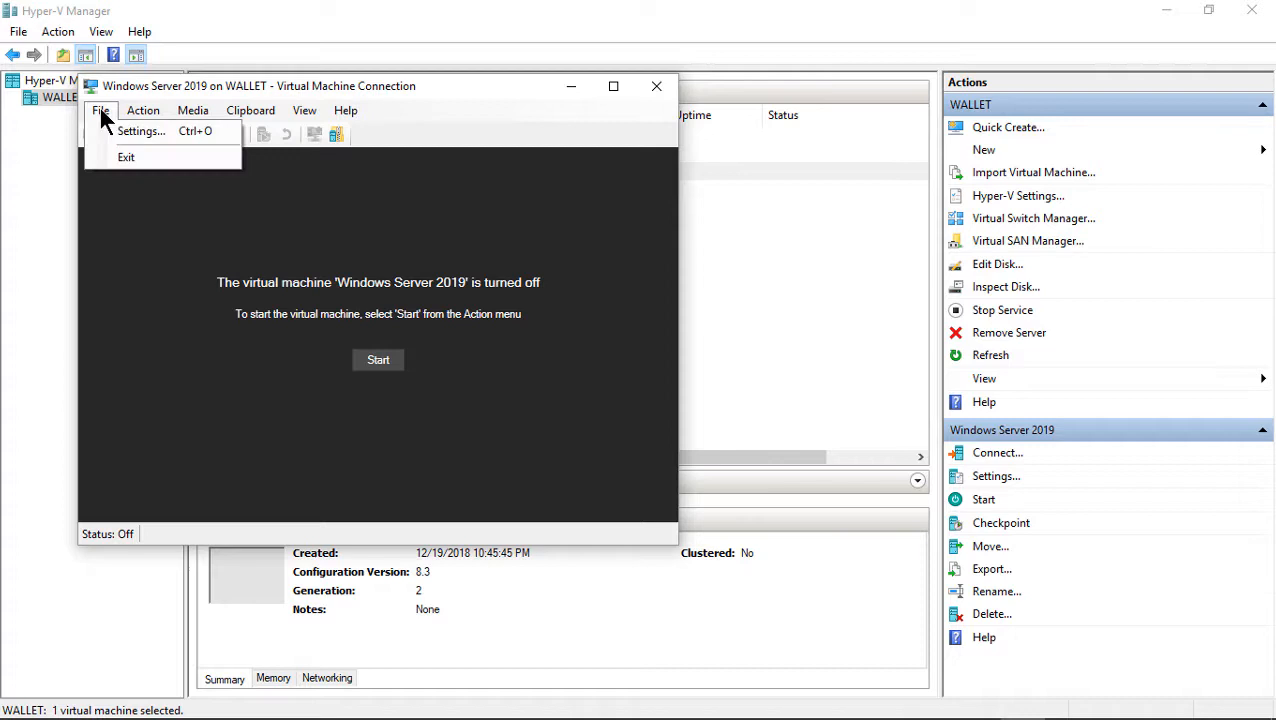
click(141, 131)
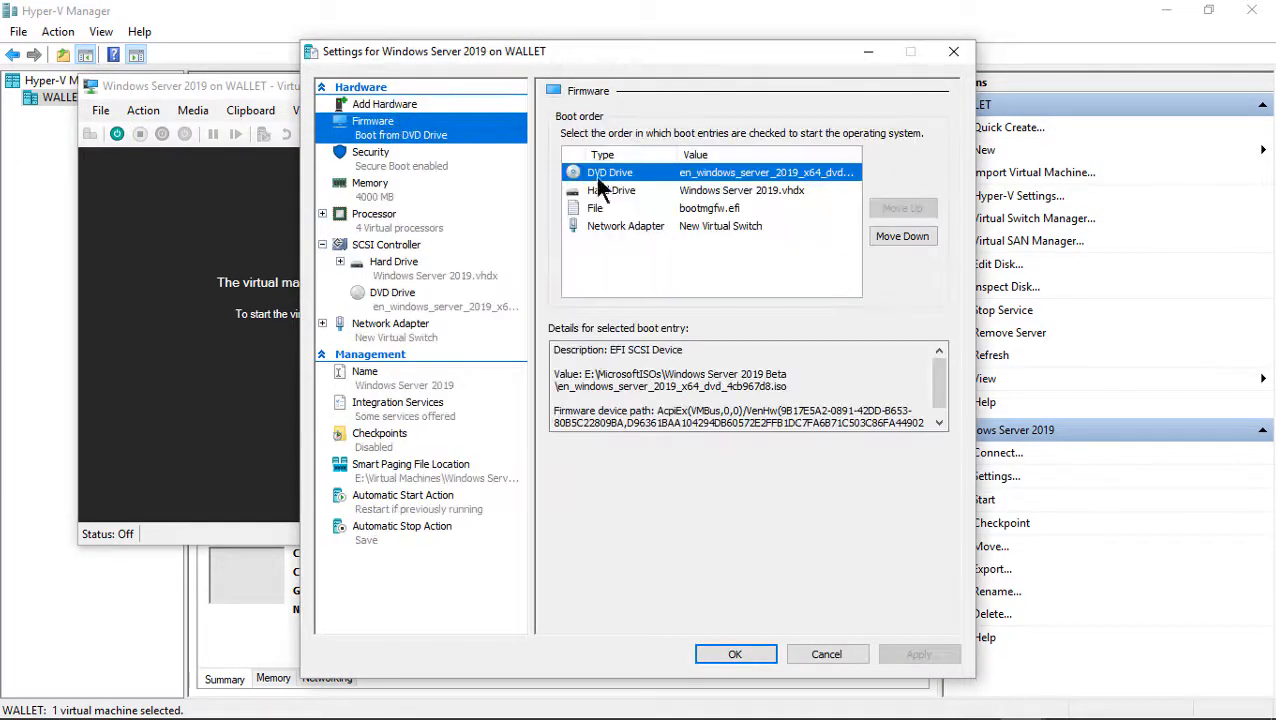
click(903, 208)
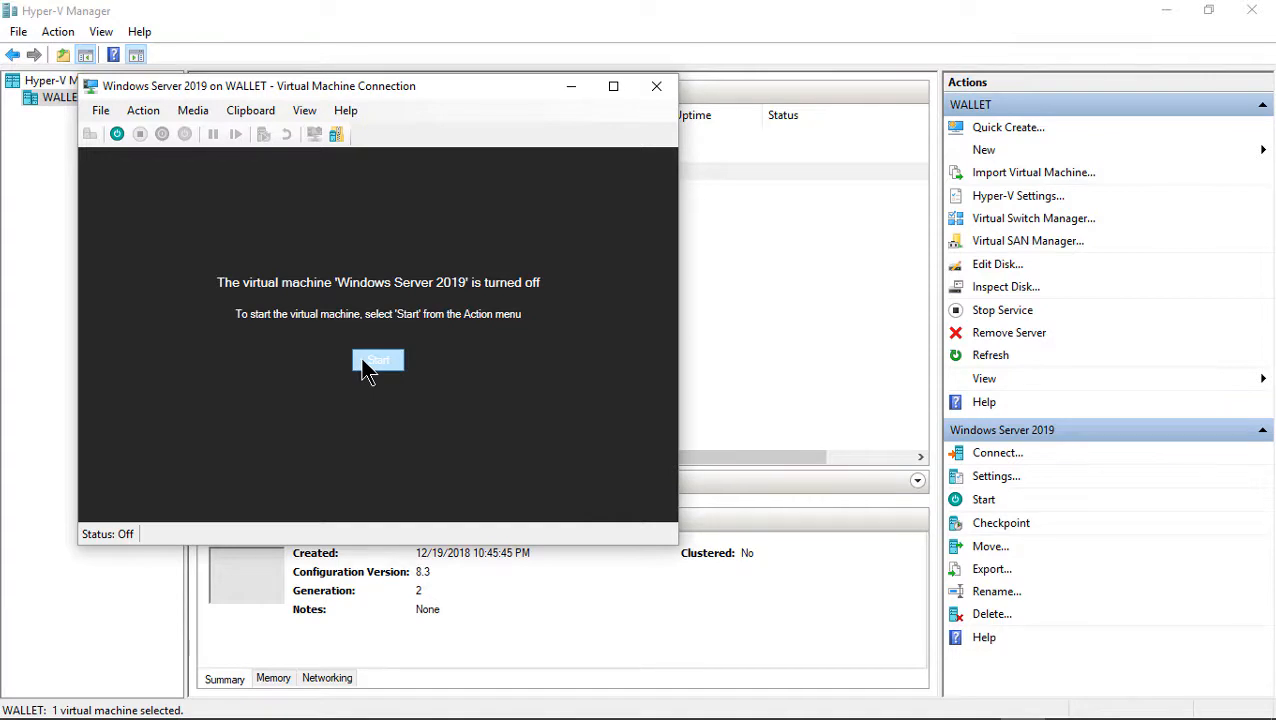
Step: Start the VM, press F8 at boot, and choose Safe Mode from Advanced Boot Options
click(377, 361)
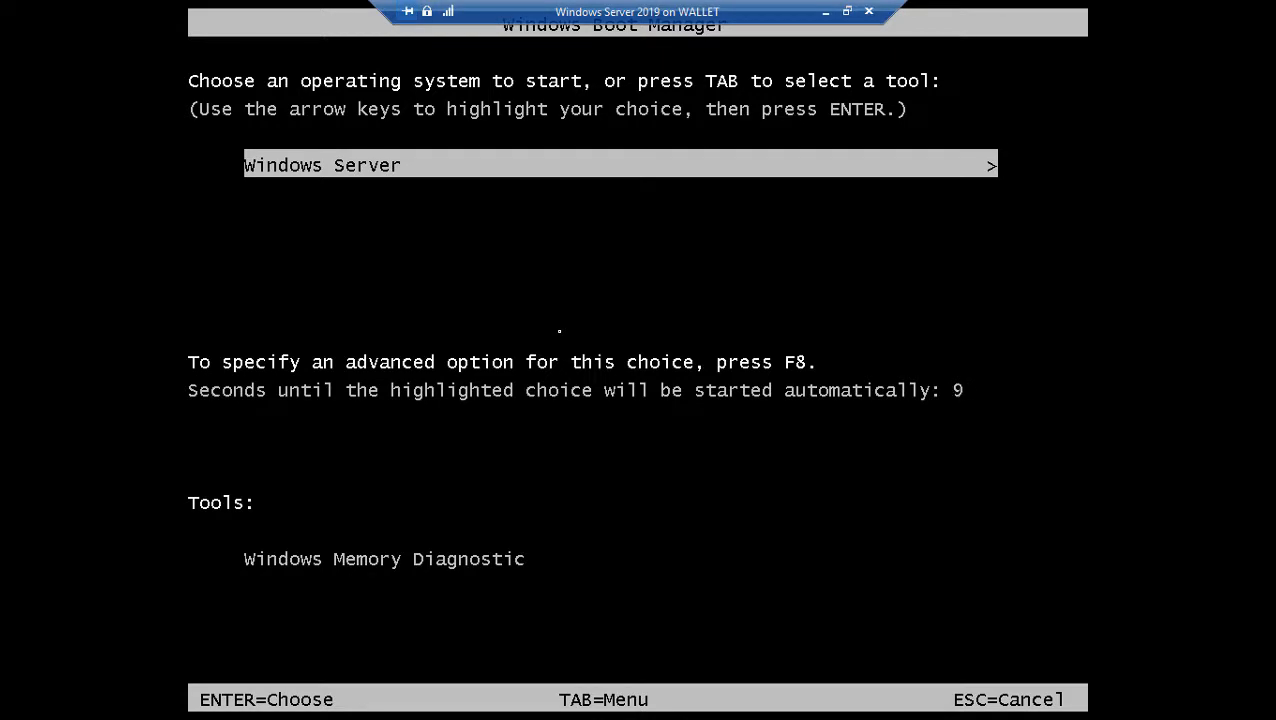
key(f8)
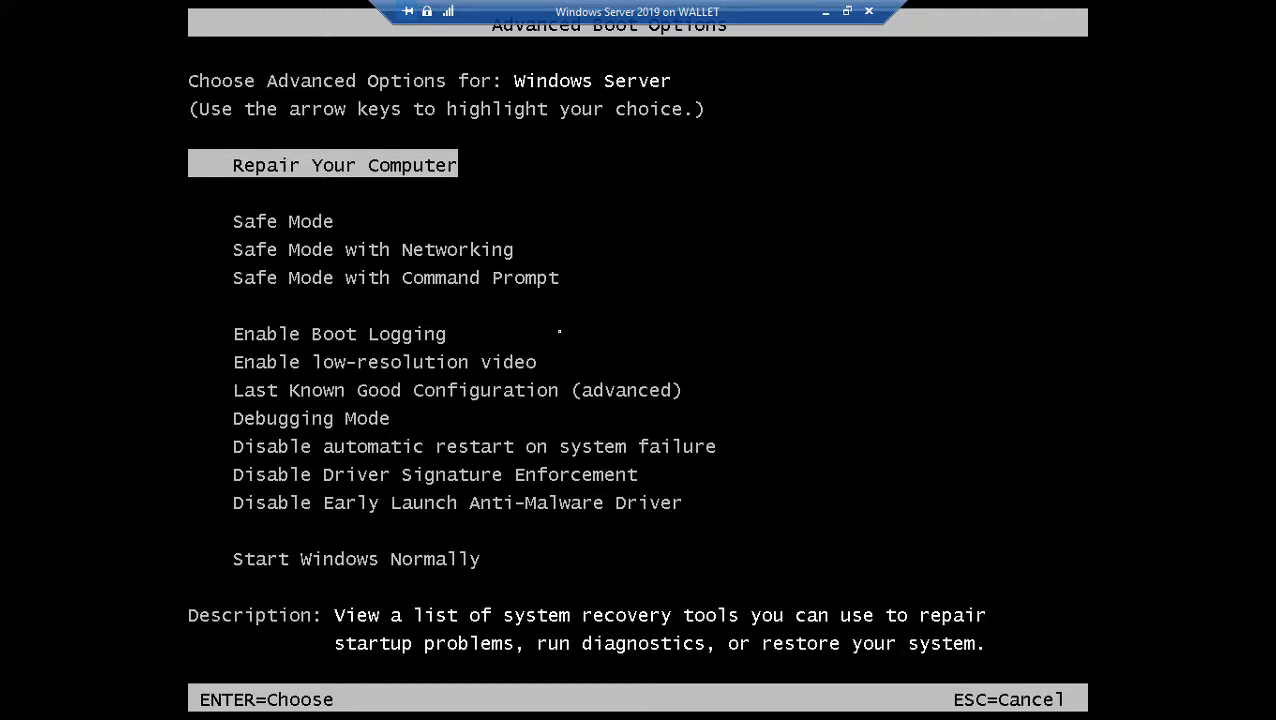
key(Down)
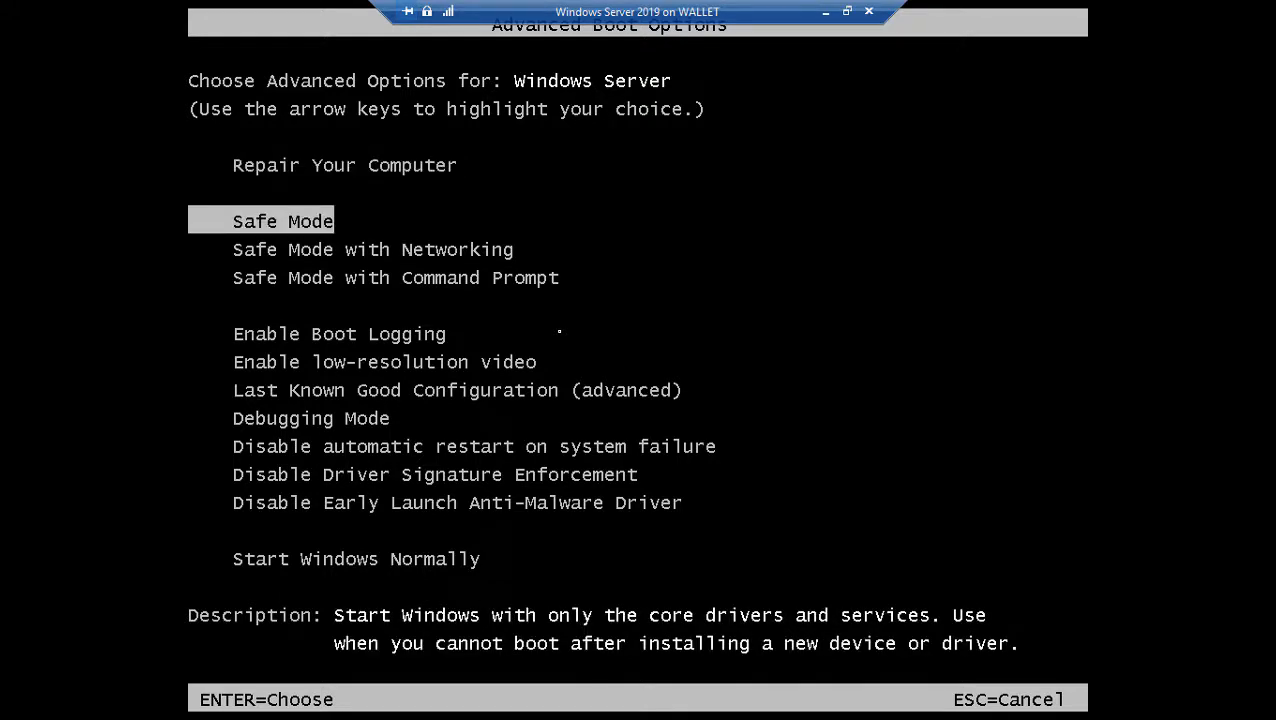
key(enter)
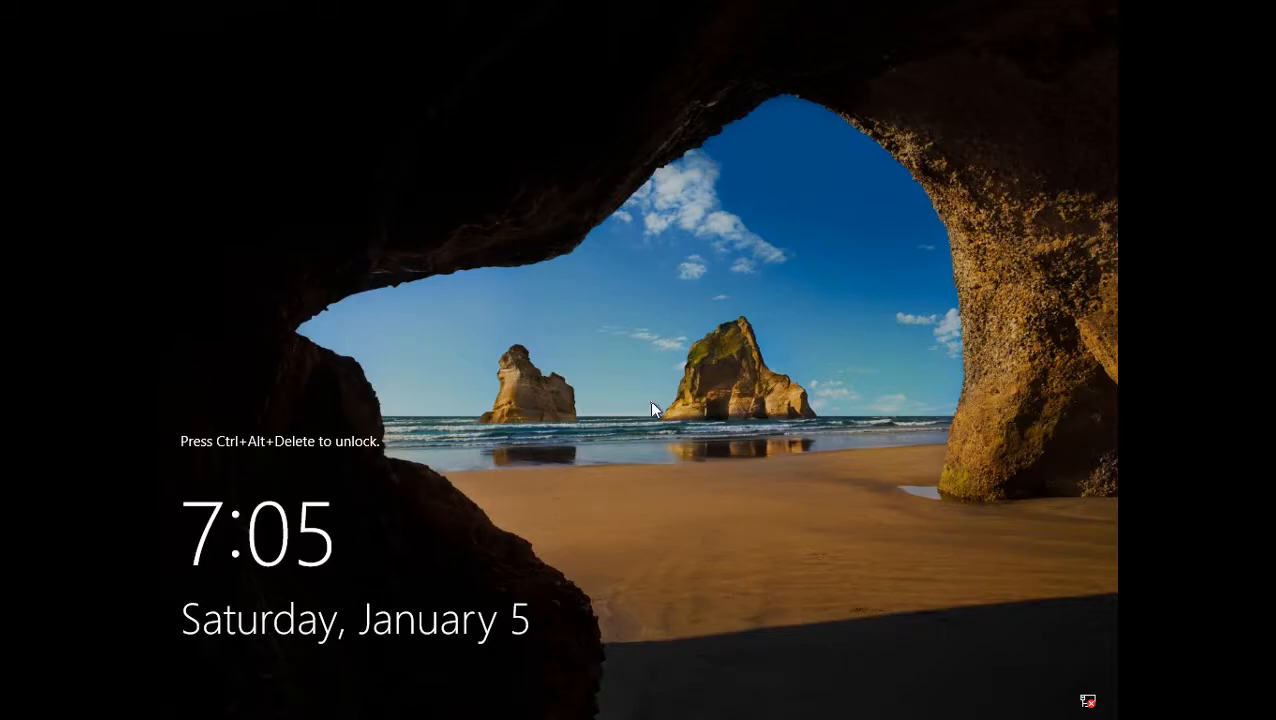
mouse_move(836, 625)
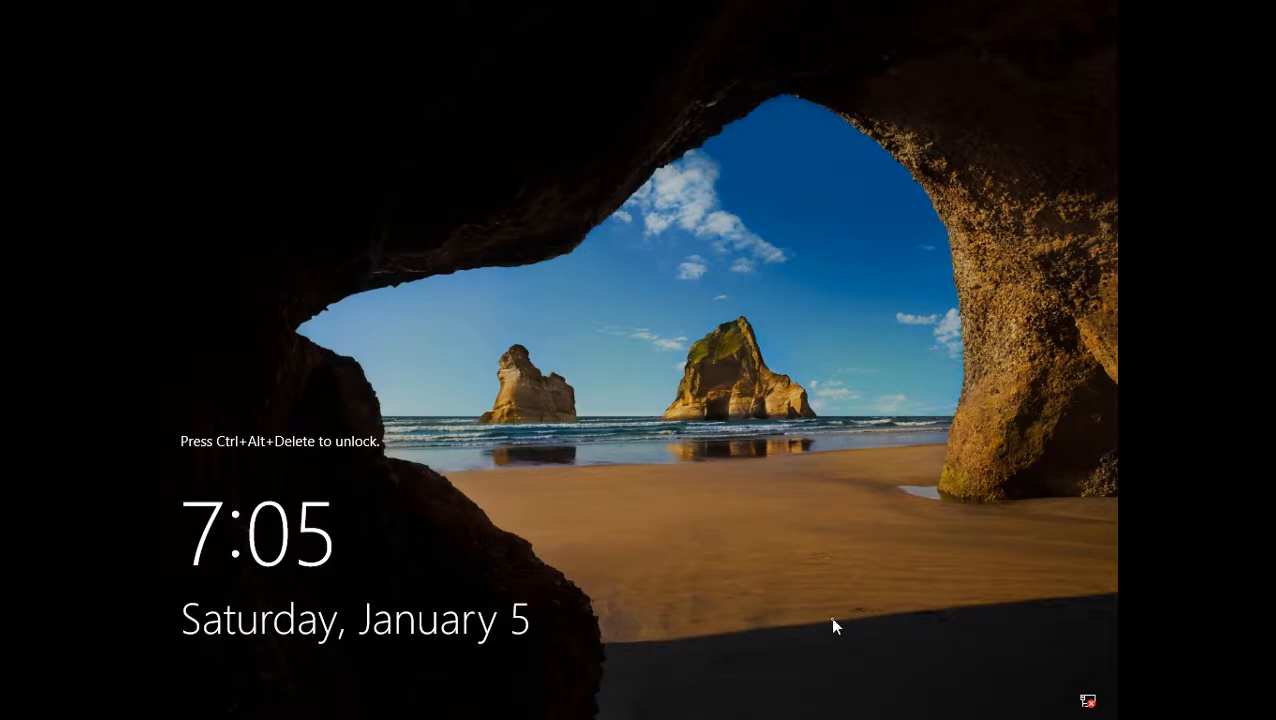
Step: Press Ctrl+Alt+Delete to reach the Administrator password prompt
key(ctrl+alt+delete)
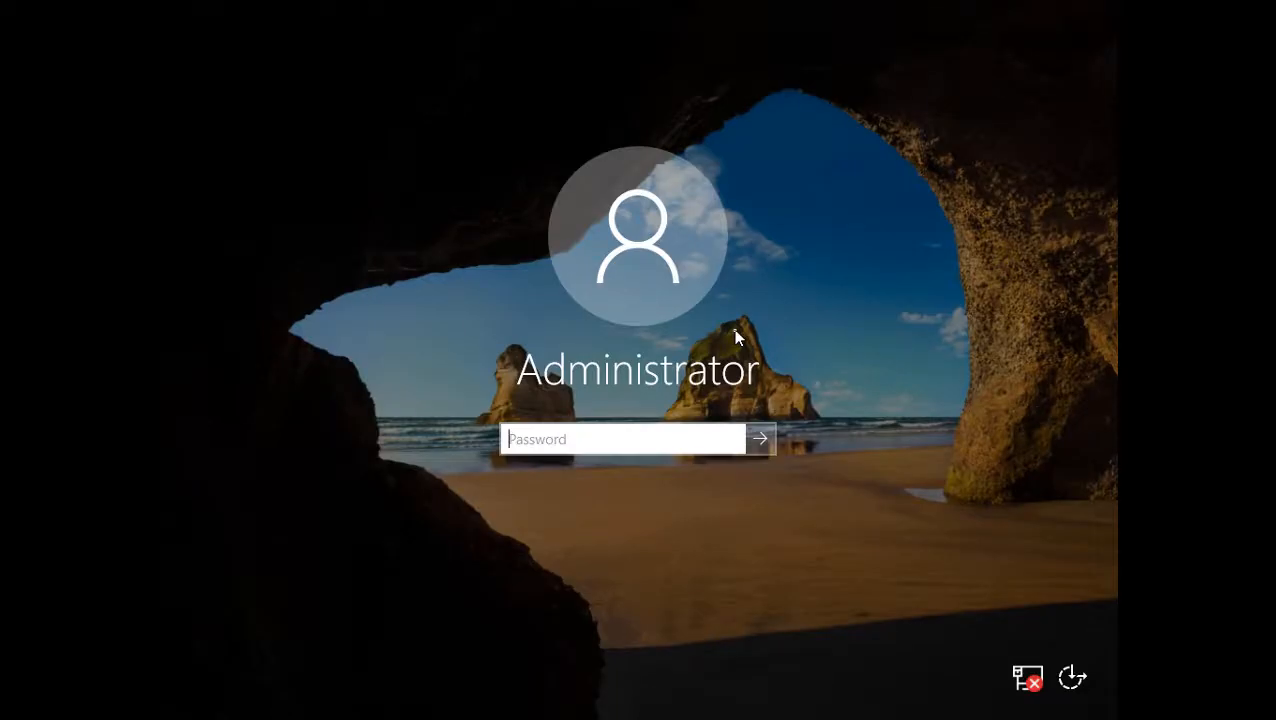